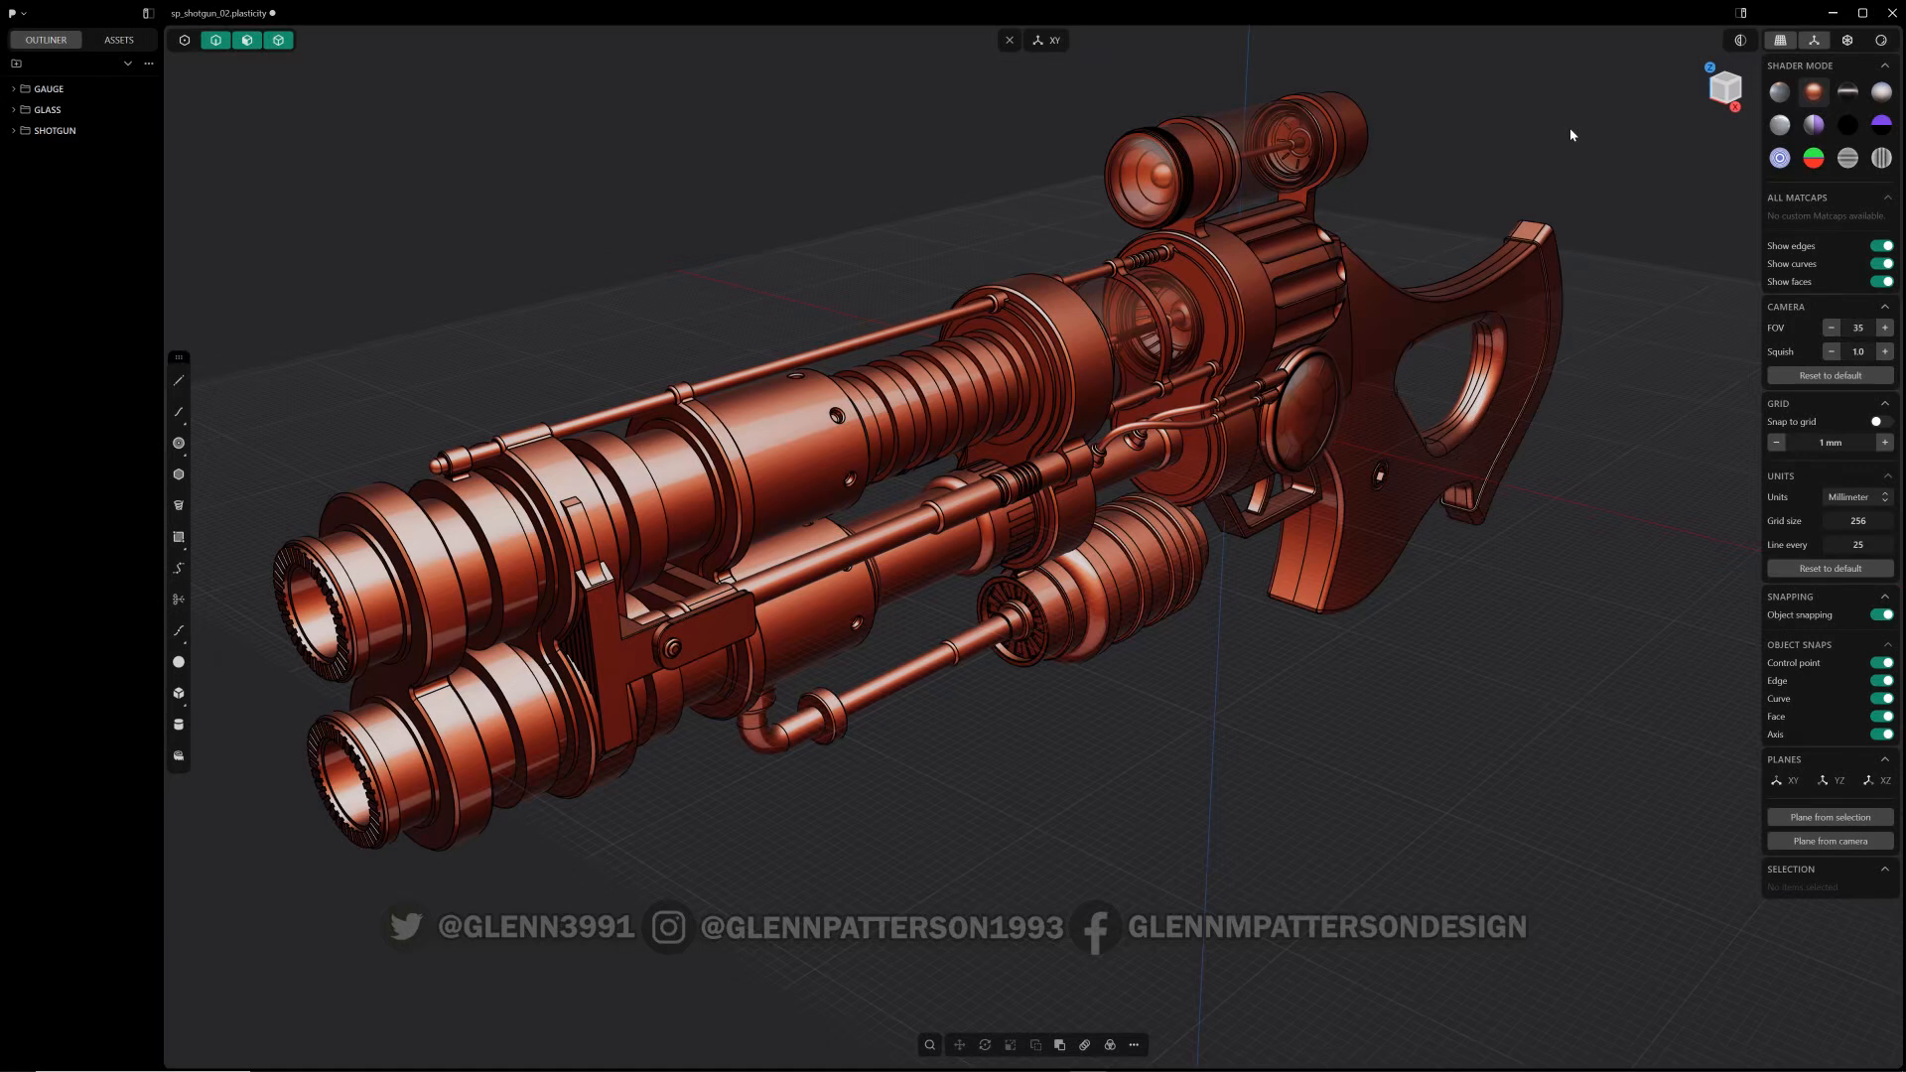
mouse_move(1552, 141)
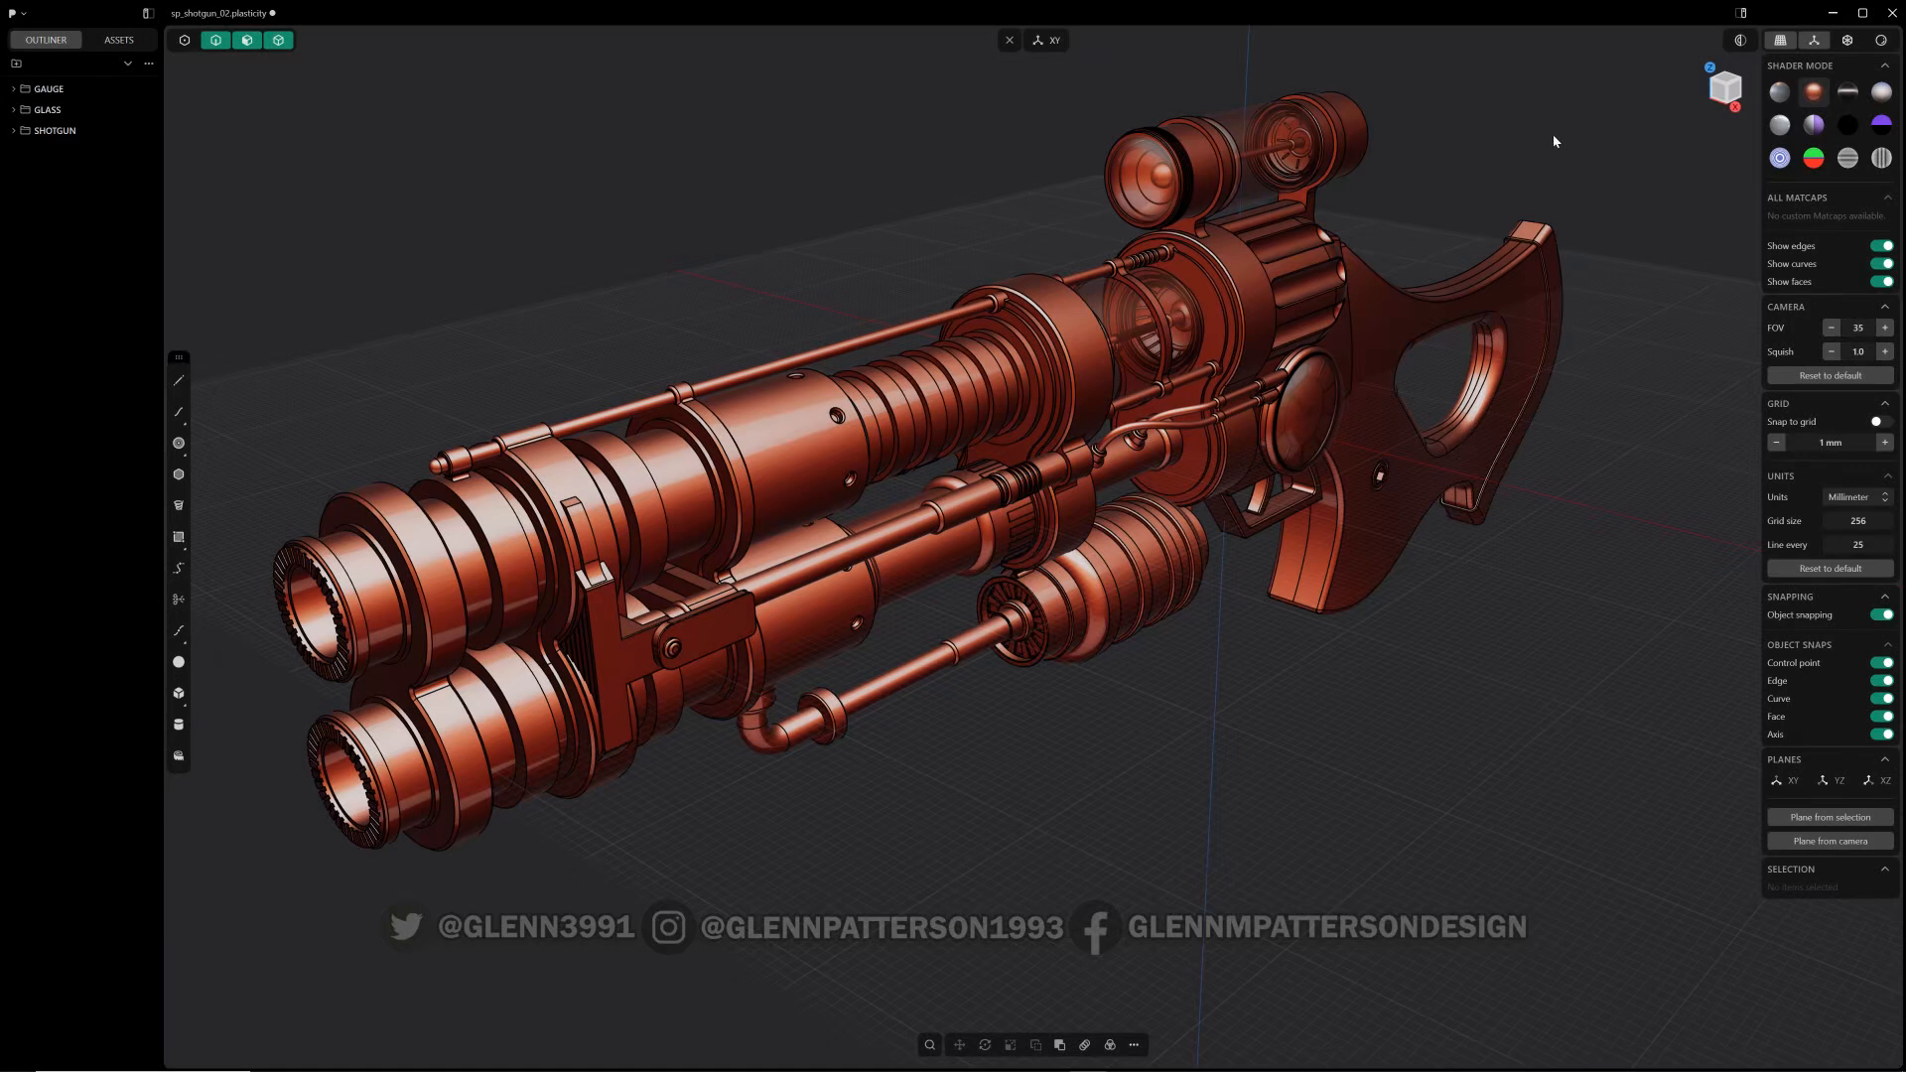
mouse_move(1740, 40)
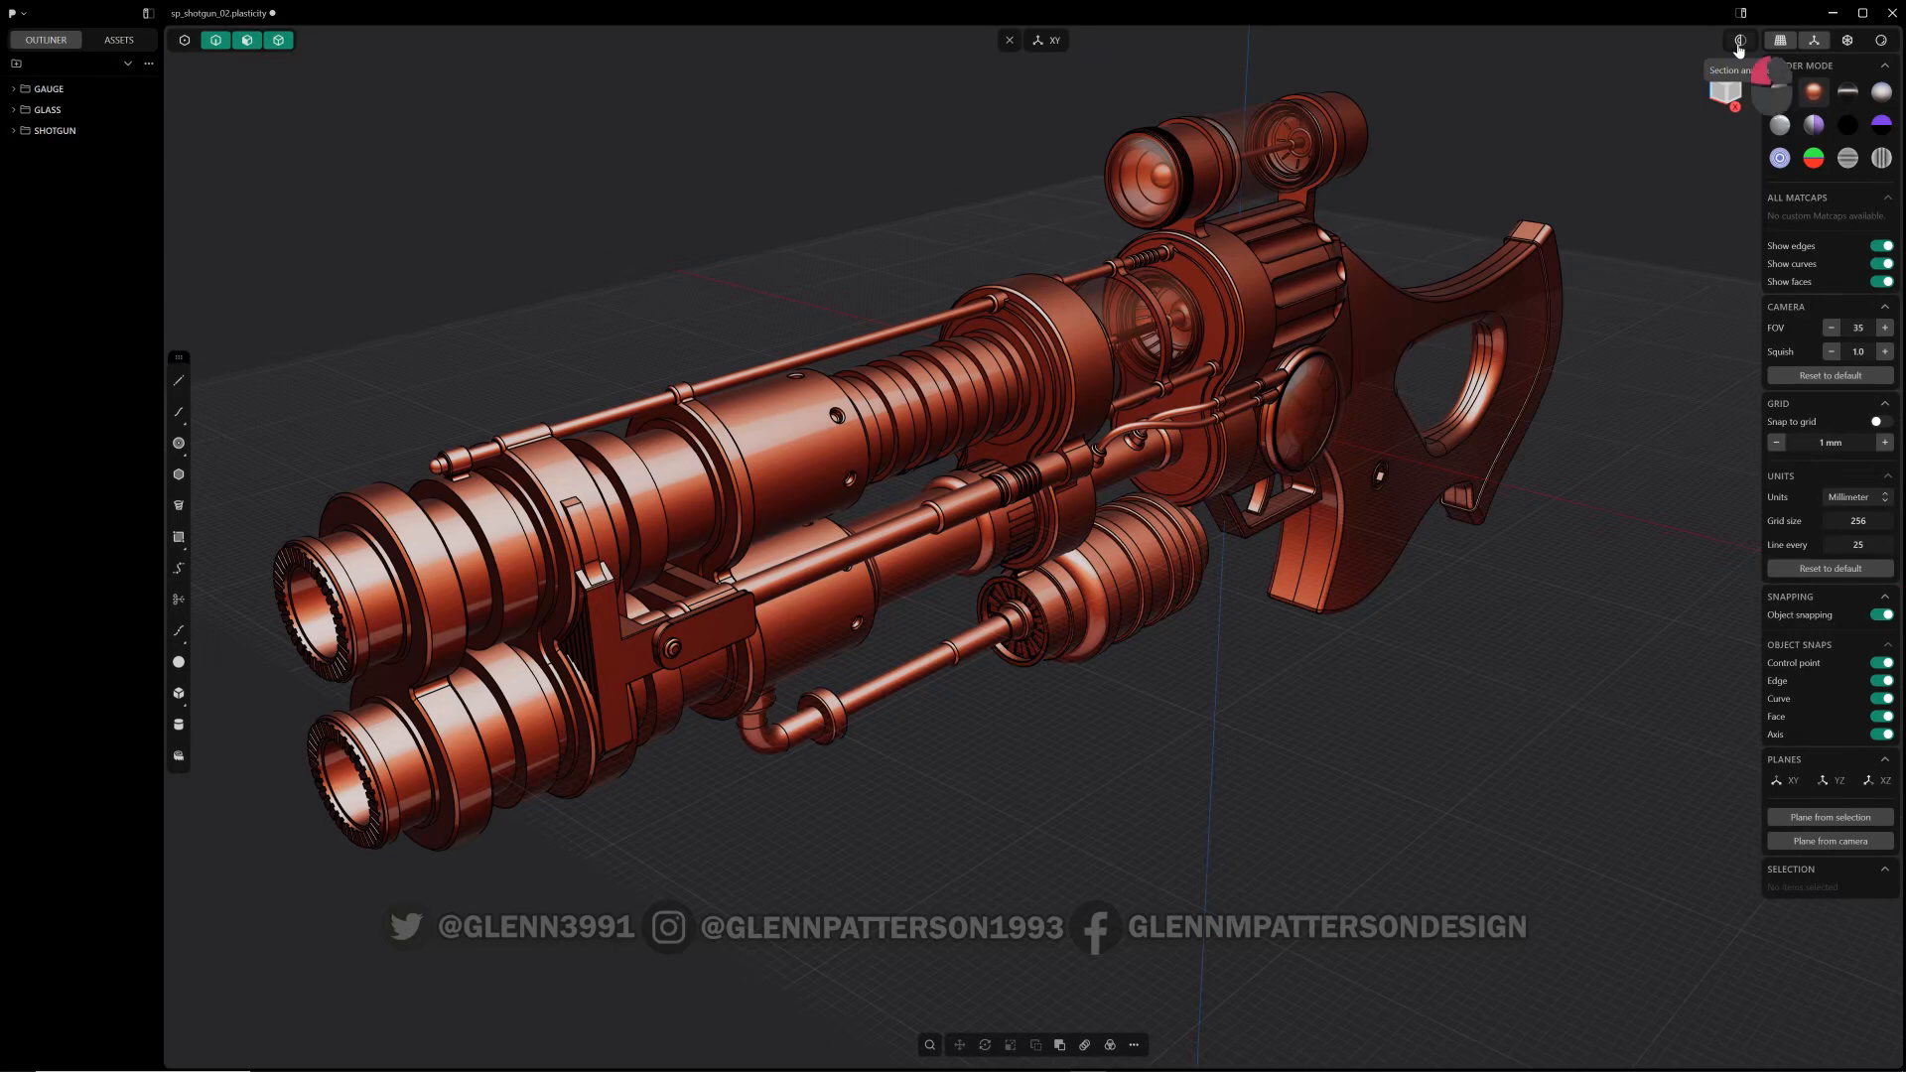
Run Section Analysis on the vertical side-on plane to slice the shotgun lengthwise.
left_click(1739, 40)
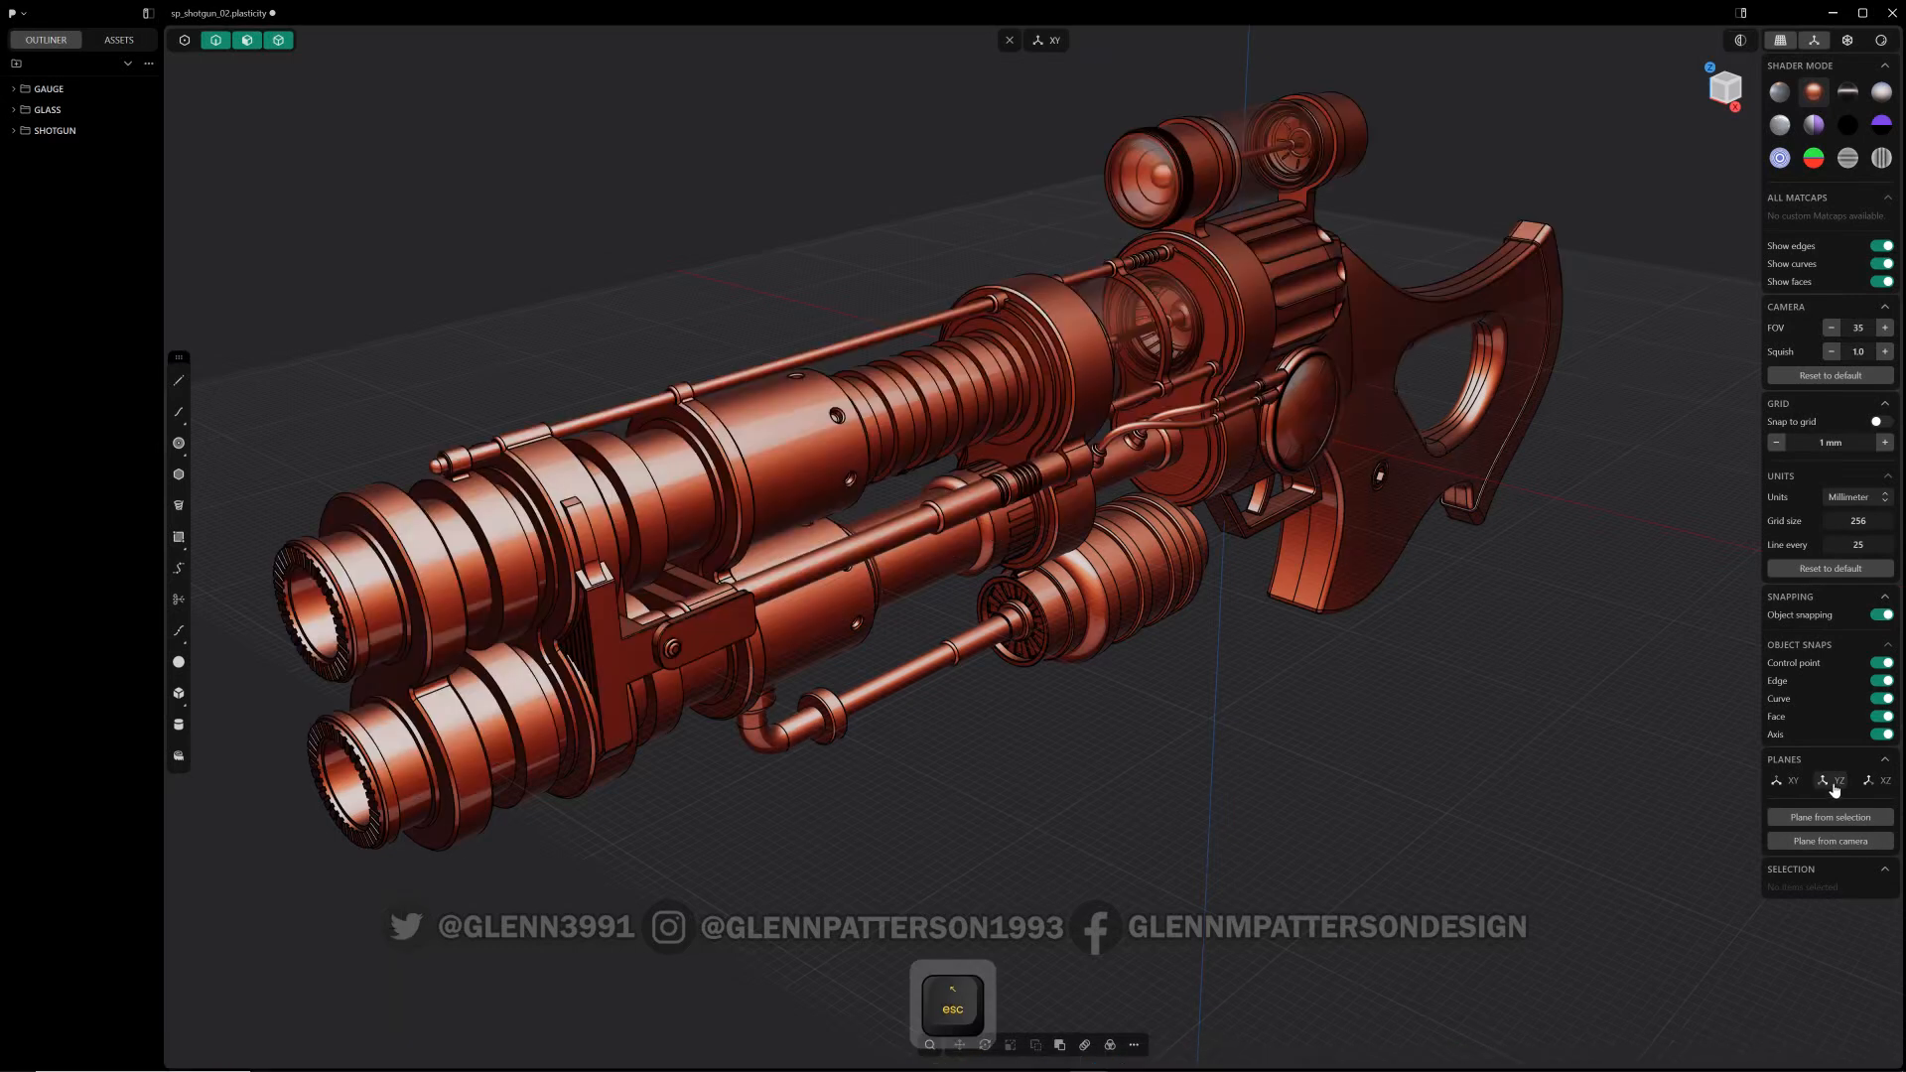
left_click(1838, 781)
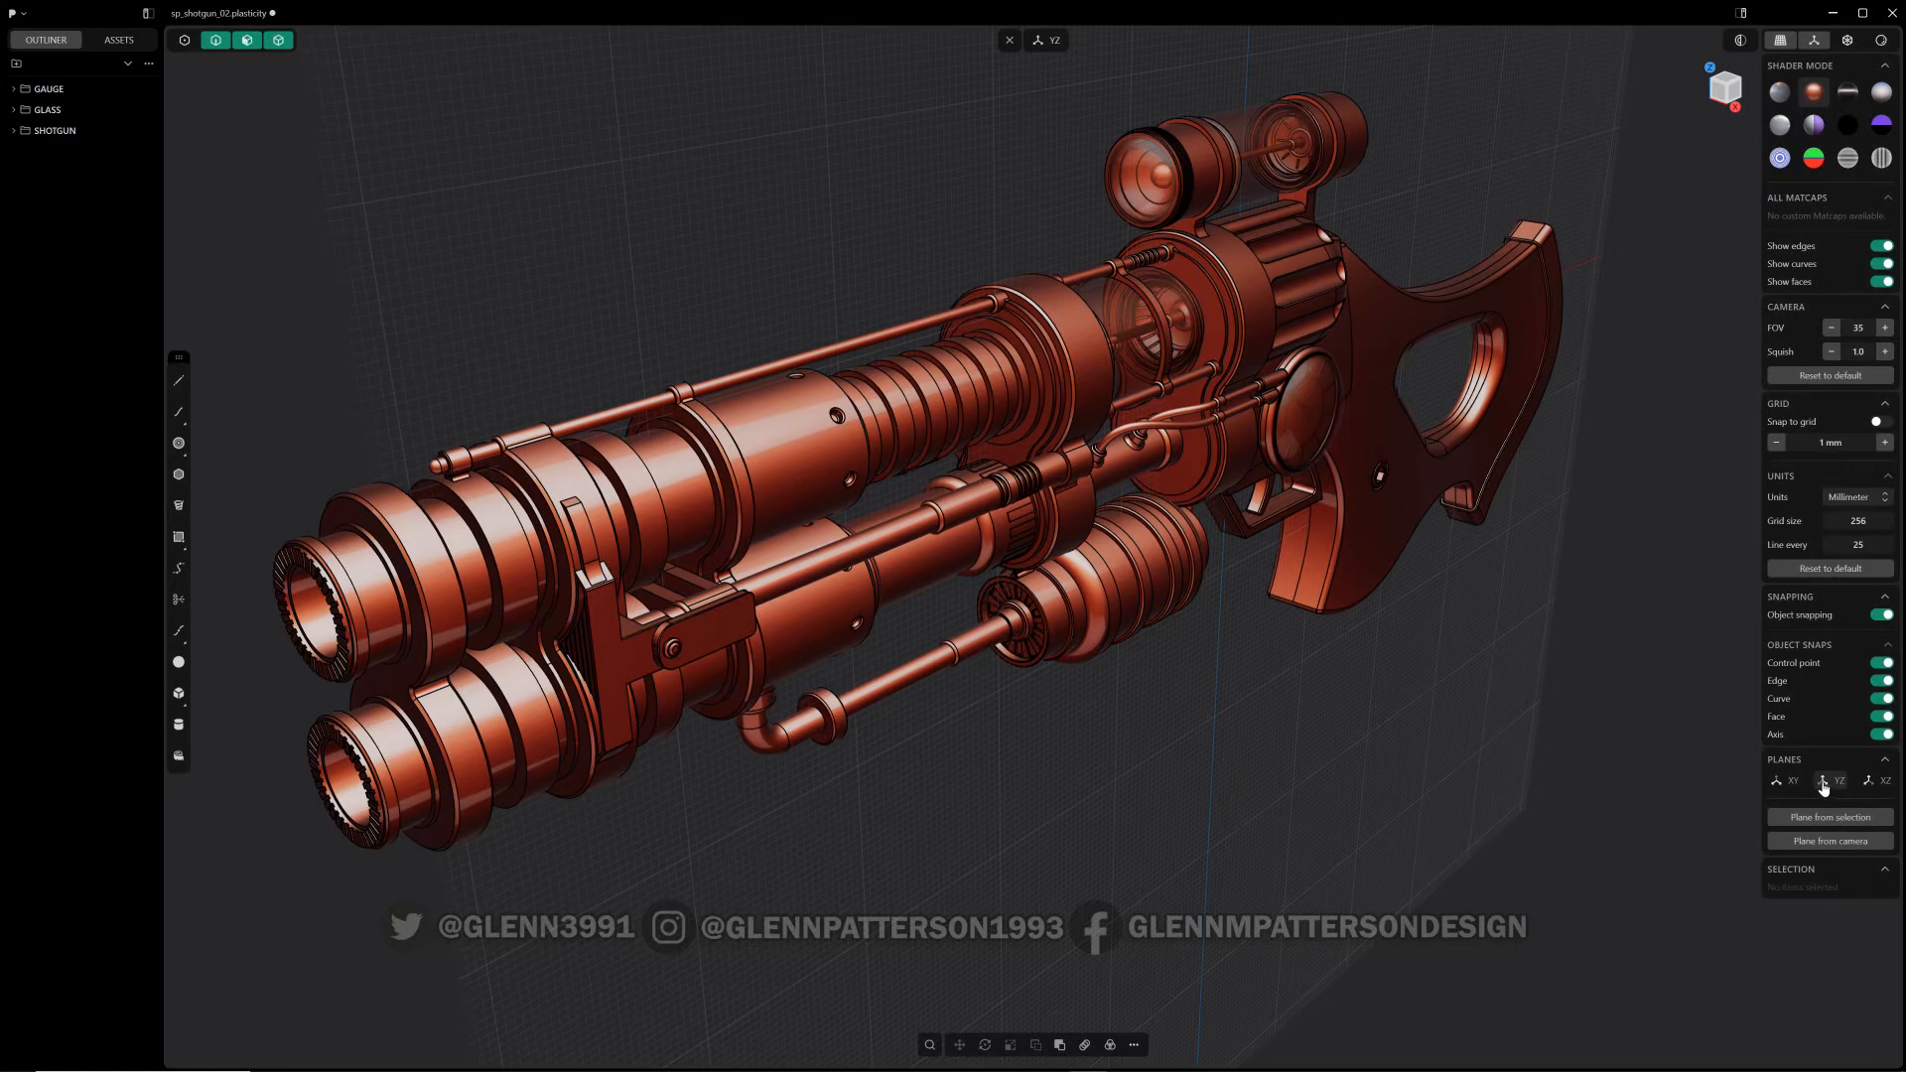
mouse_move(1741, 40)
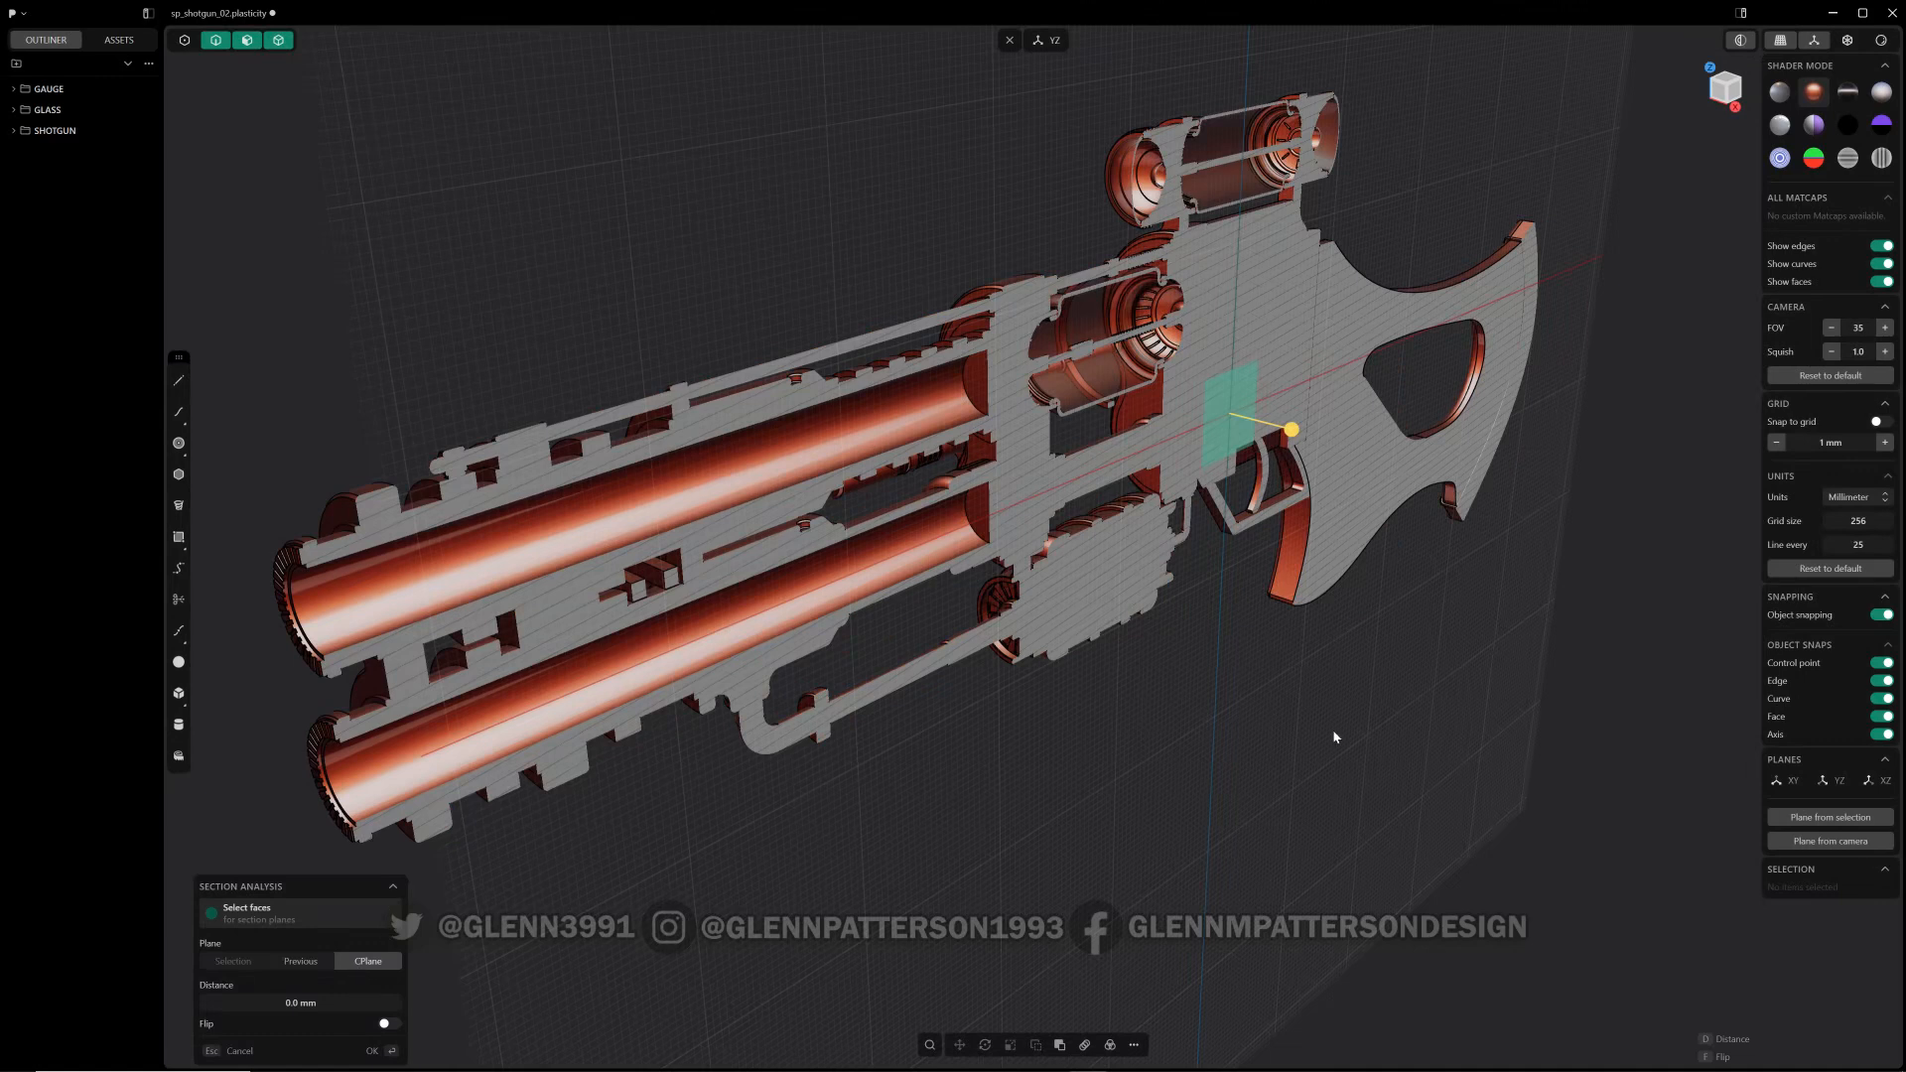
mouse_move(1292, 431)
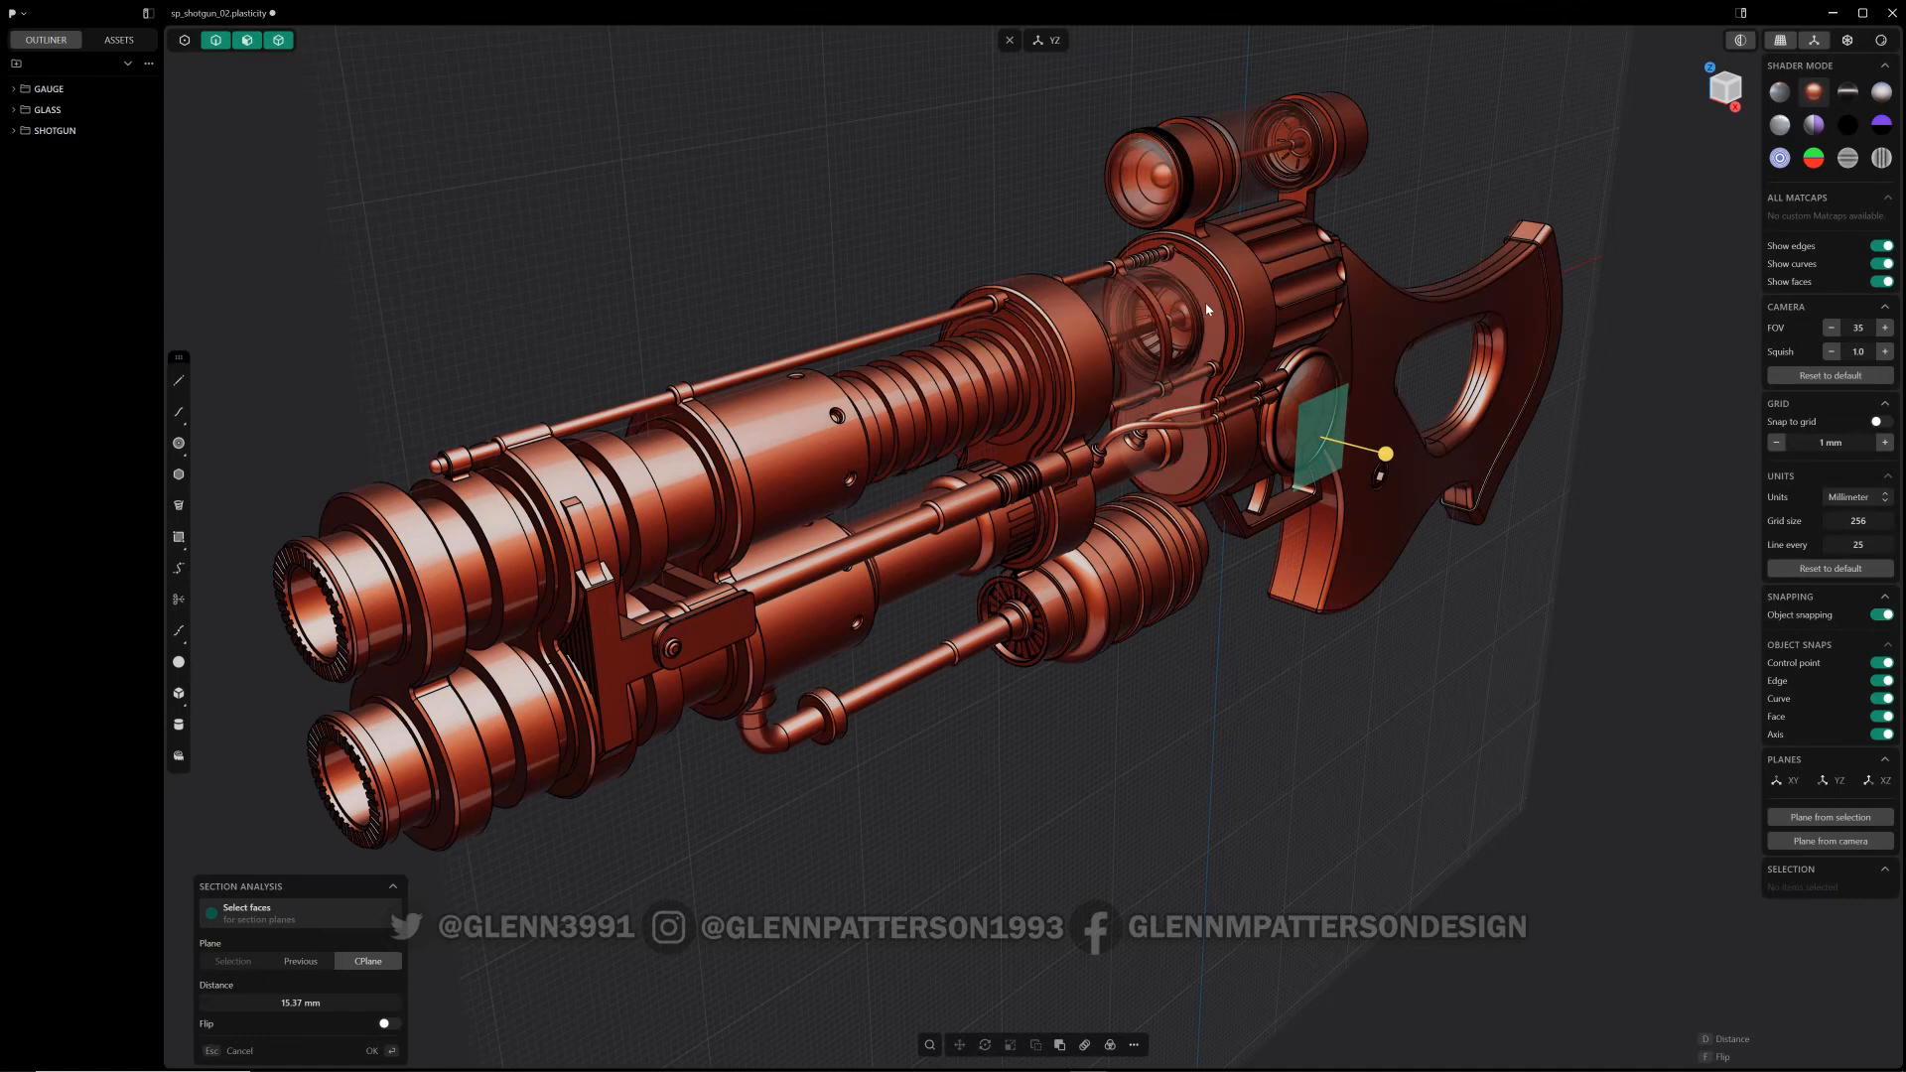
Leave the section analysis so the whole uncut shotgun shows again.
left_click(232, 961)
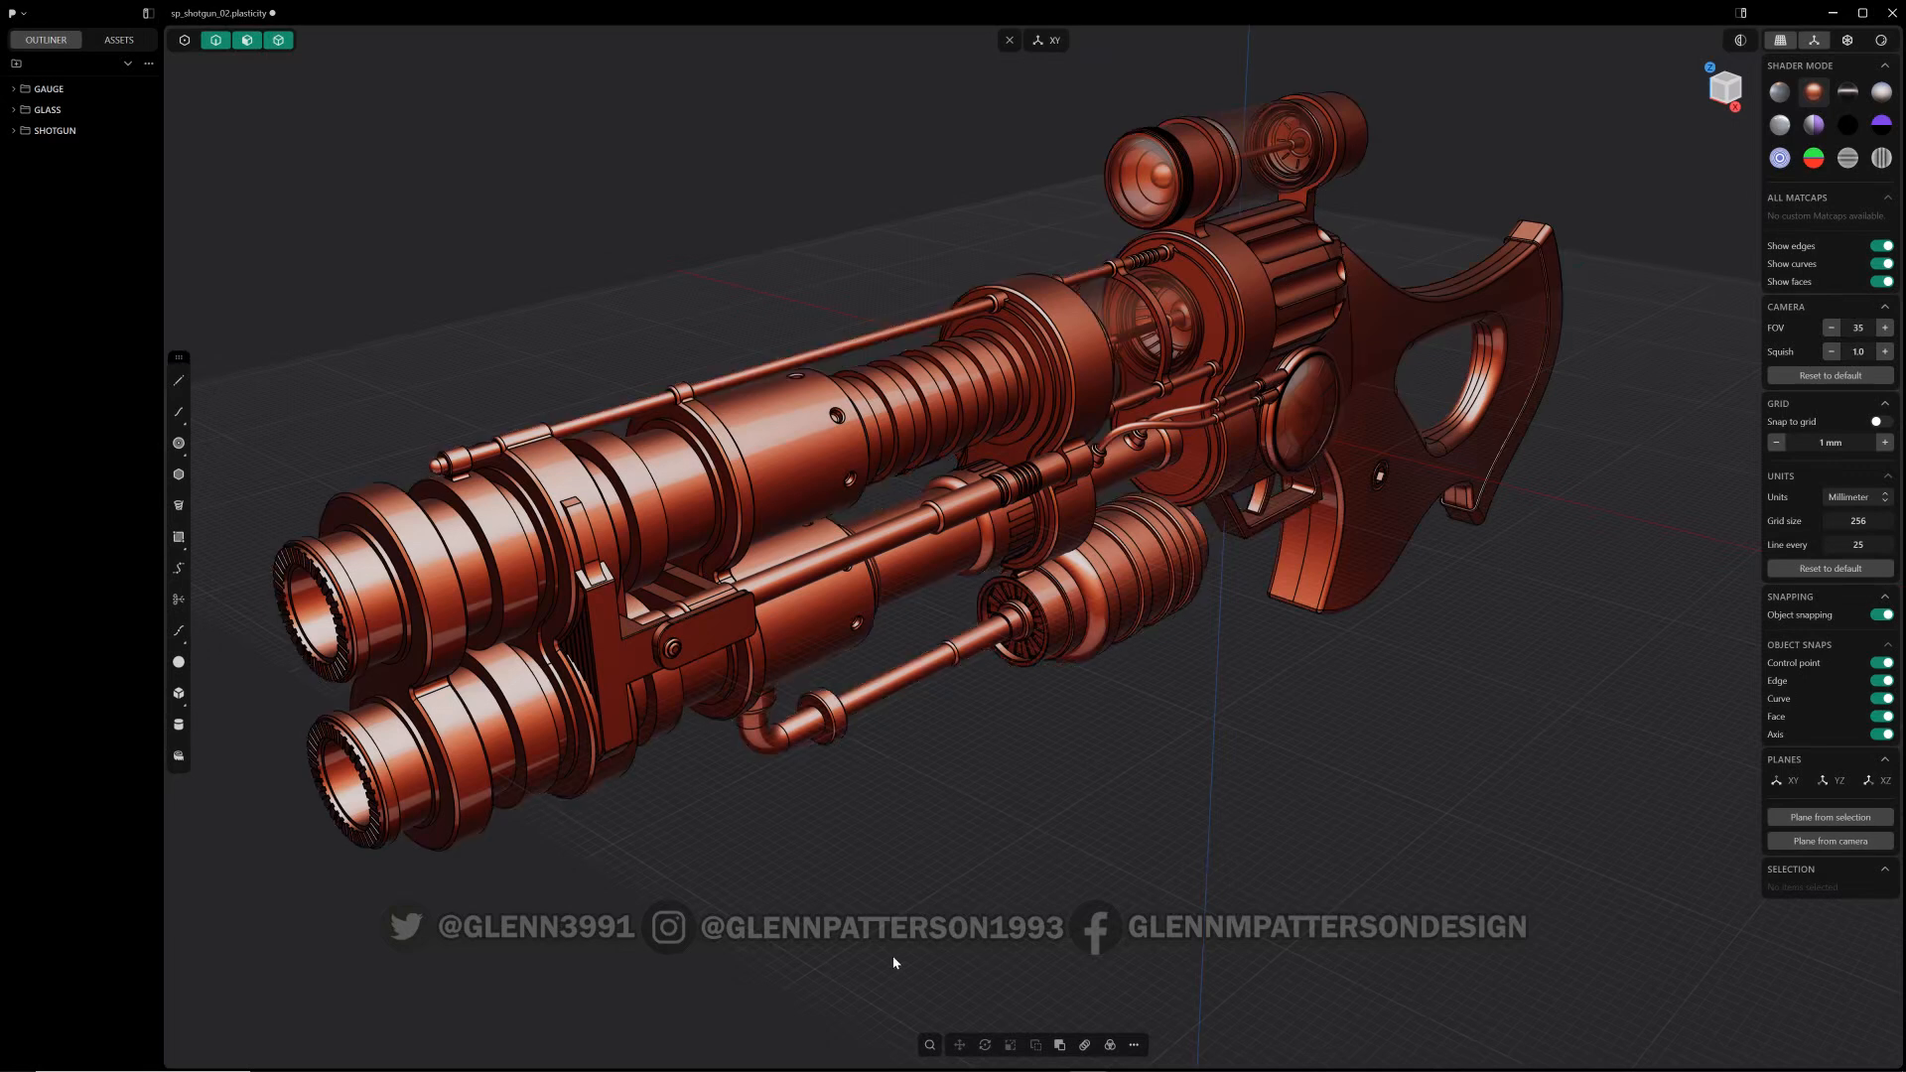
Section the shotgun on the XY plane raised about 12 mm, toggling X-ray to check the chamber overlaps.
left_click(1739, 40)
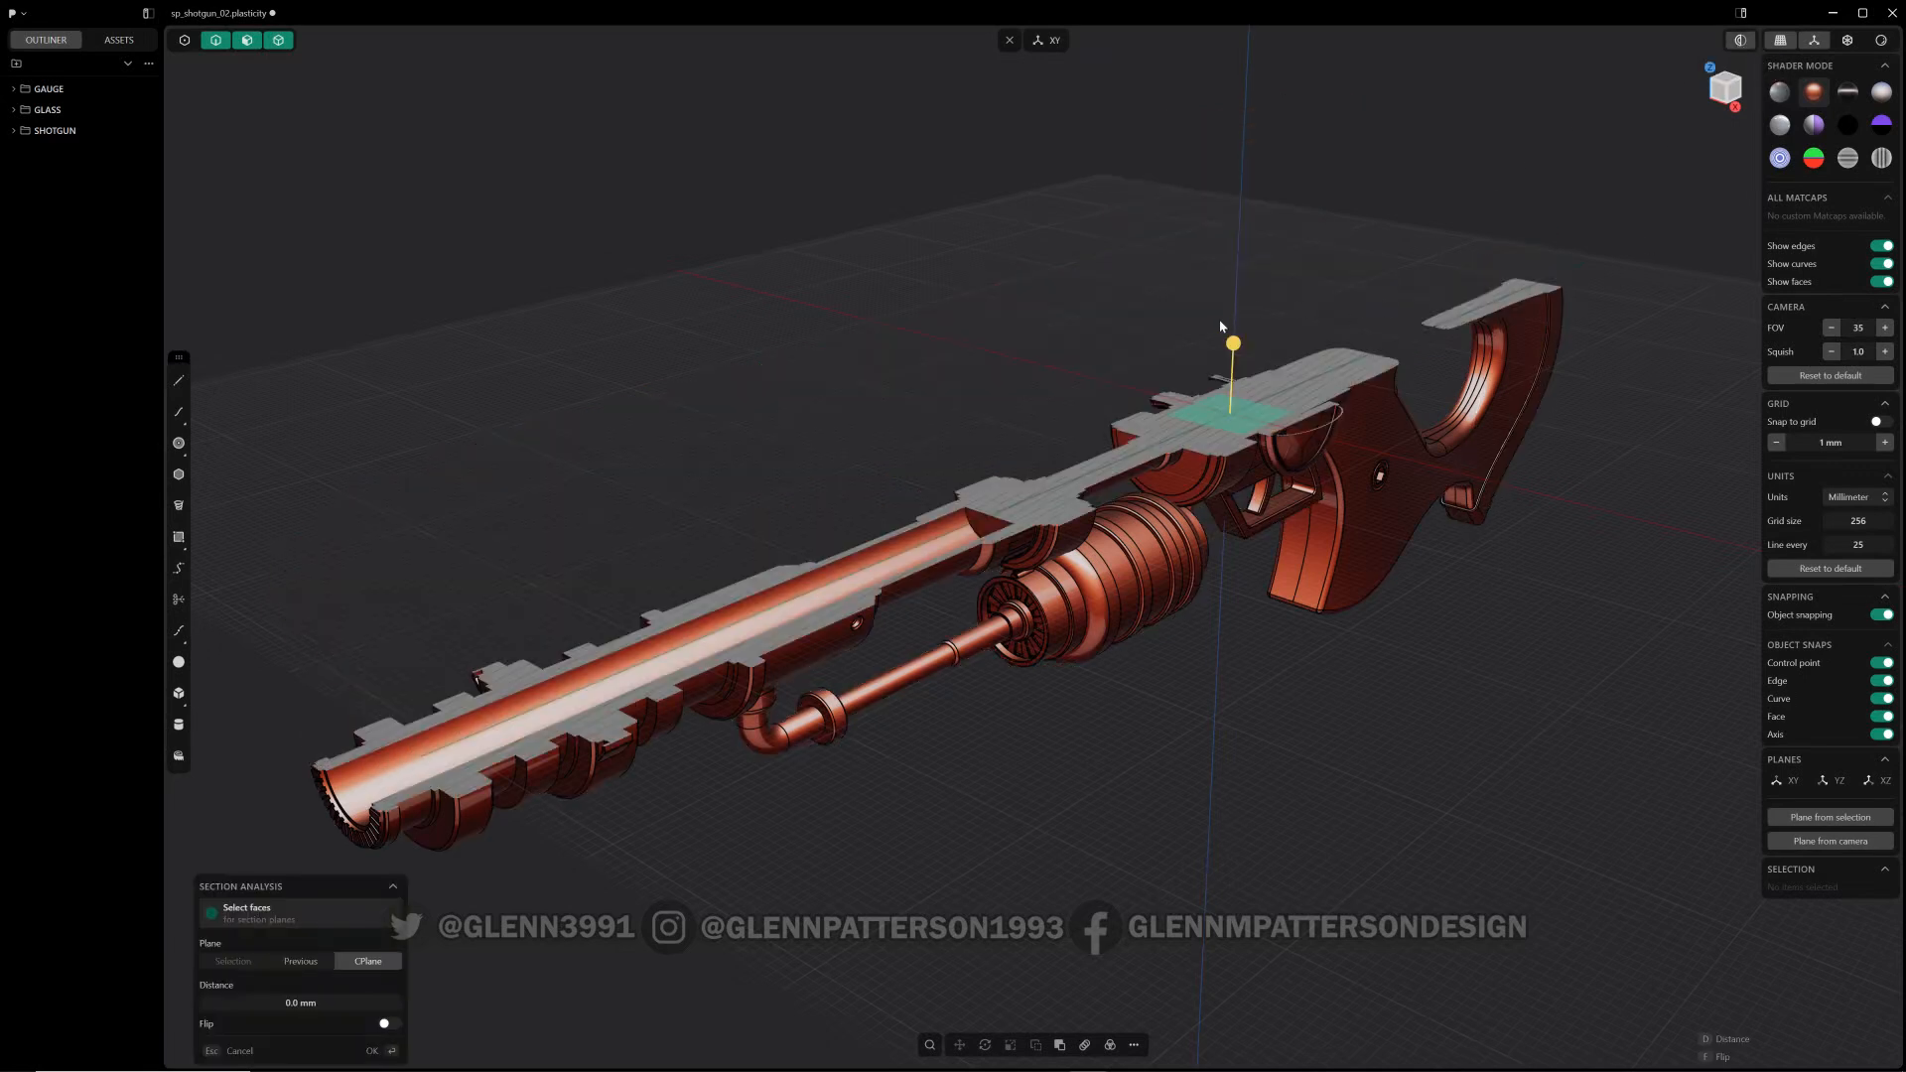
left_click(1779, 92)
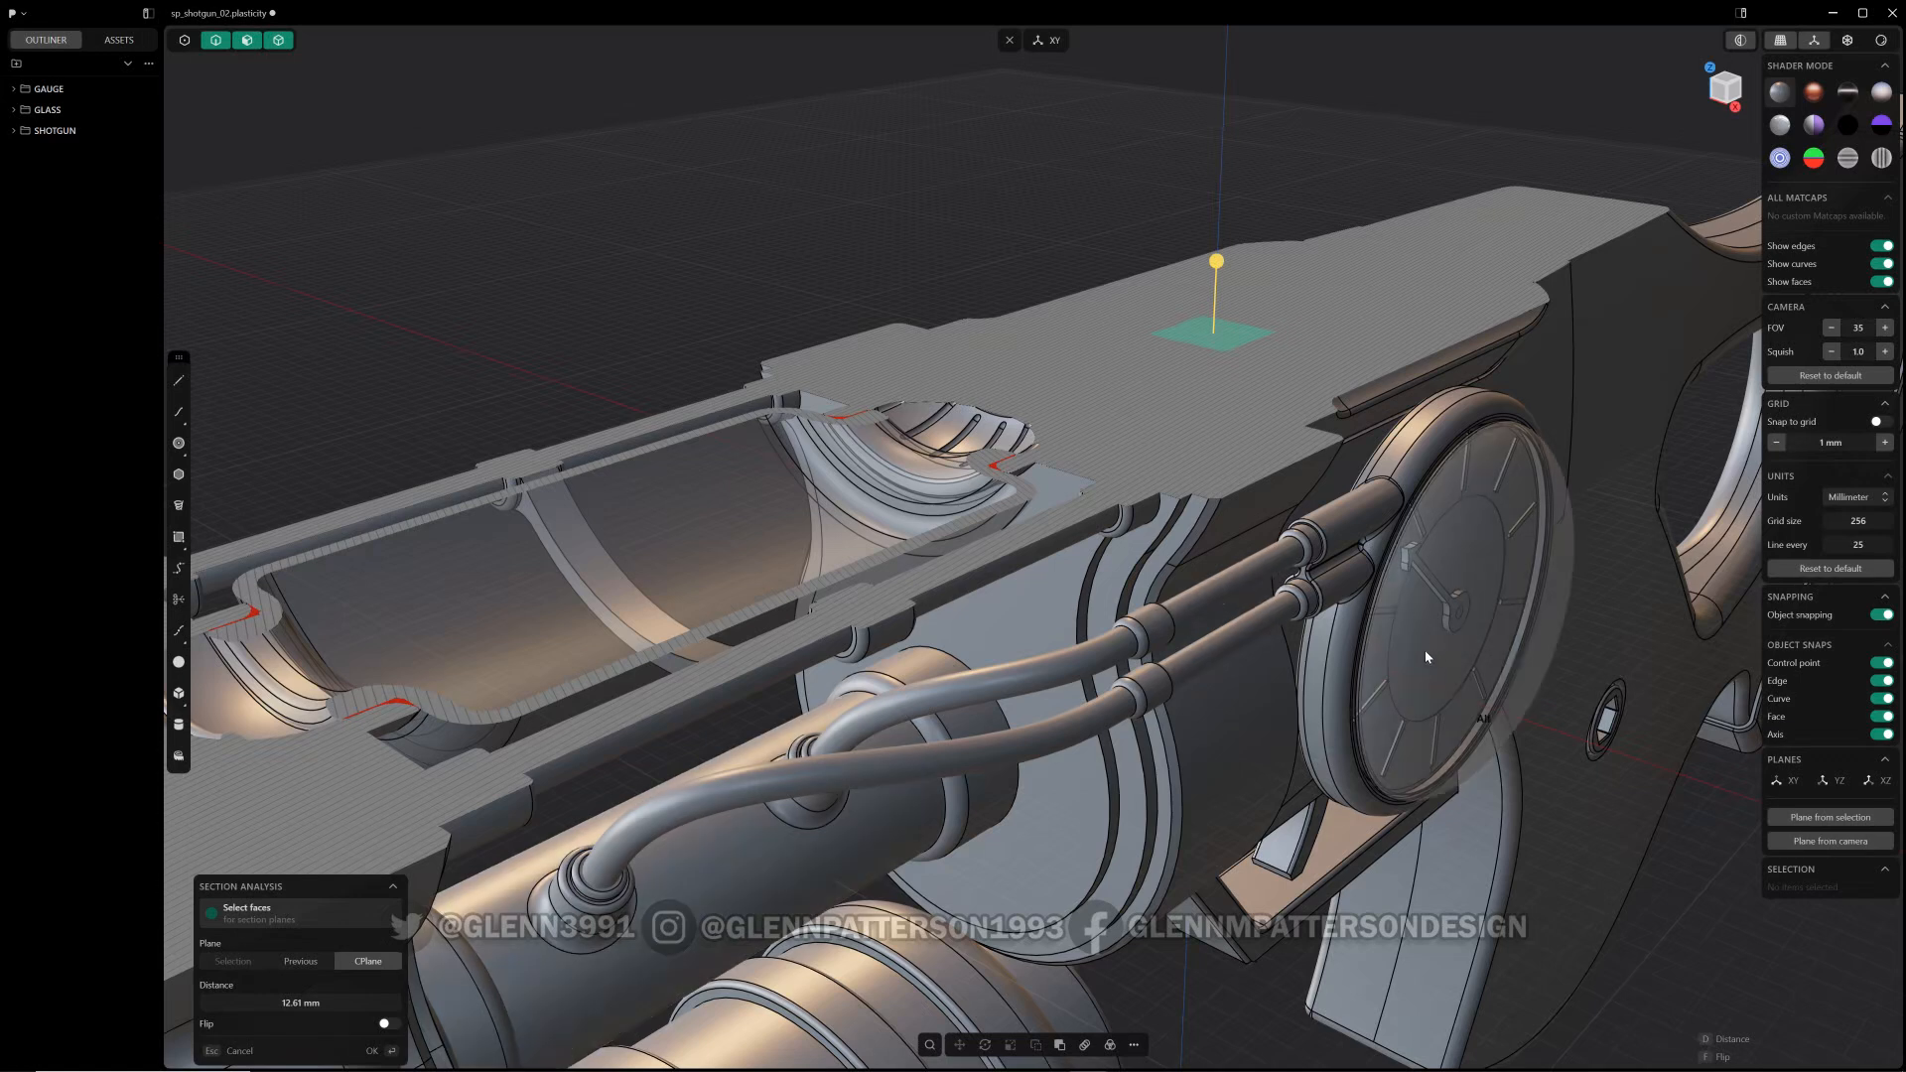
key("alt+z")
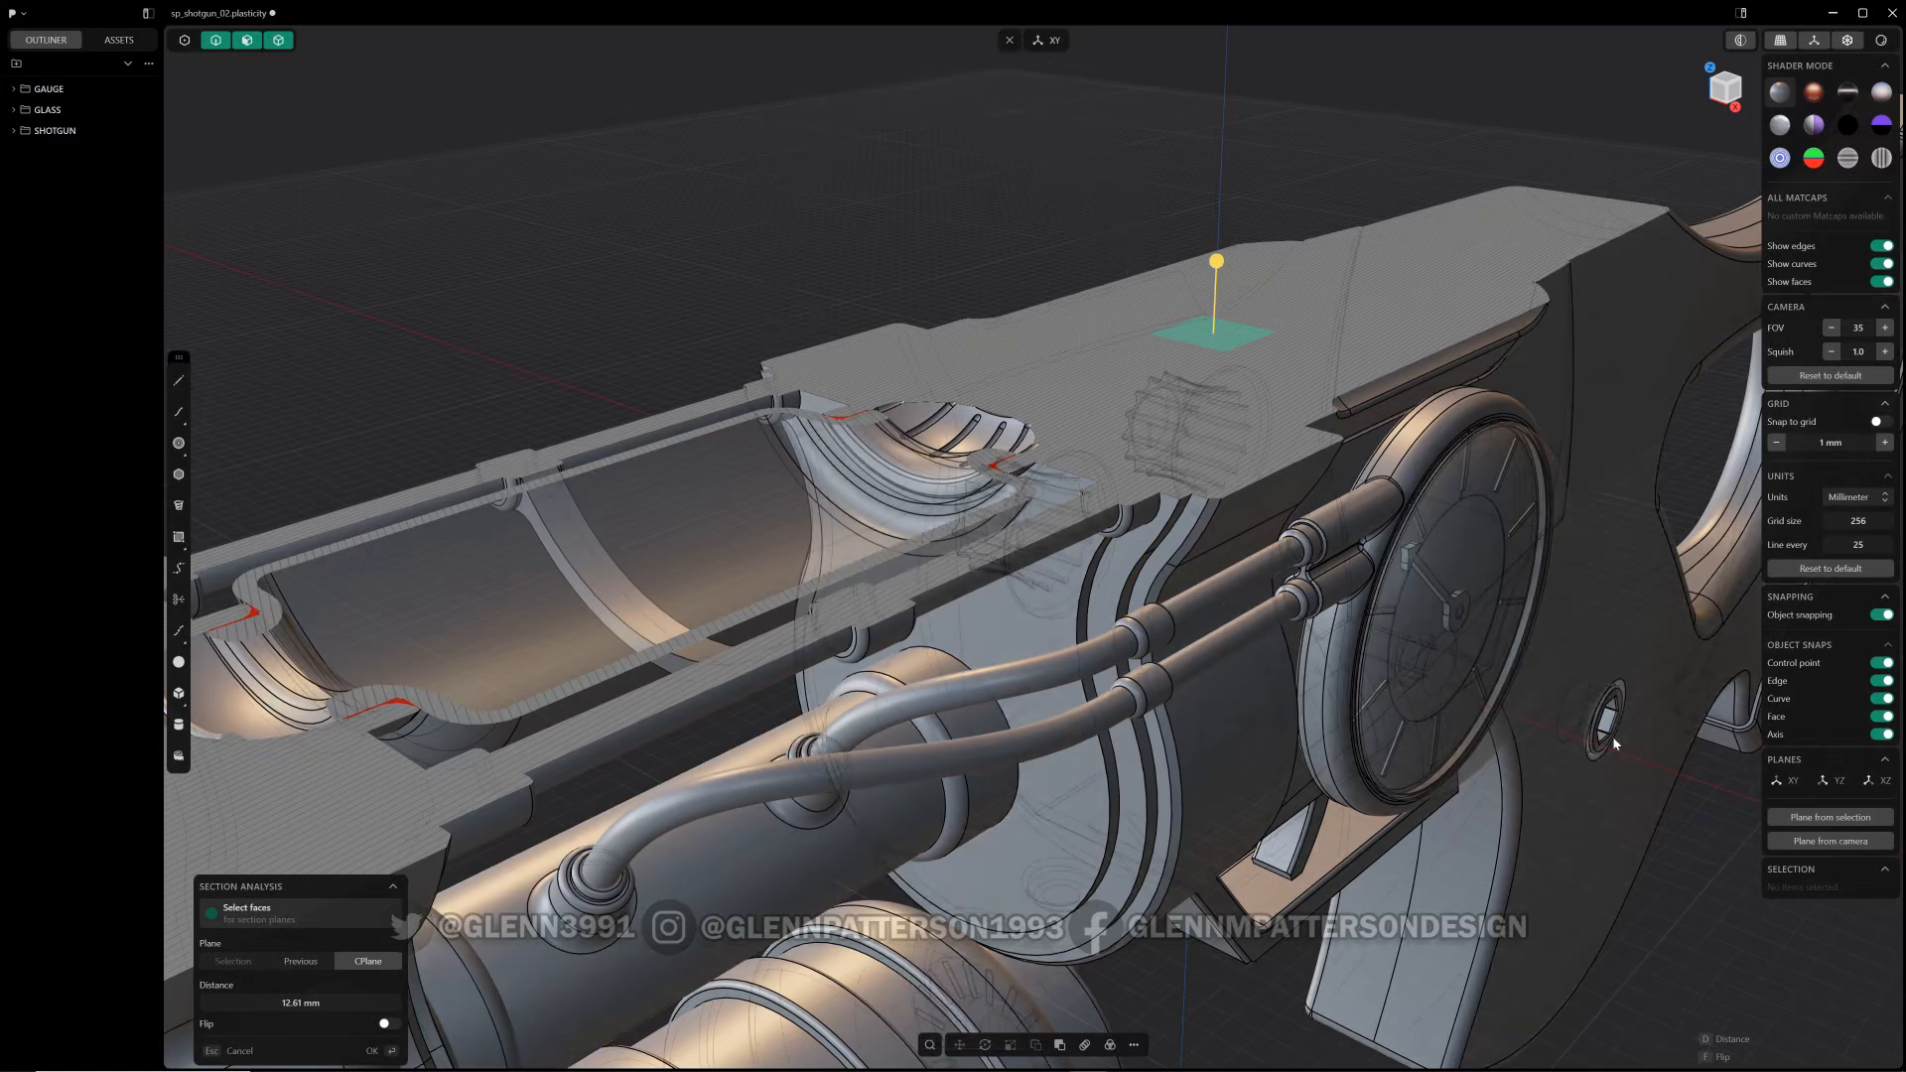
key("Escape")
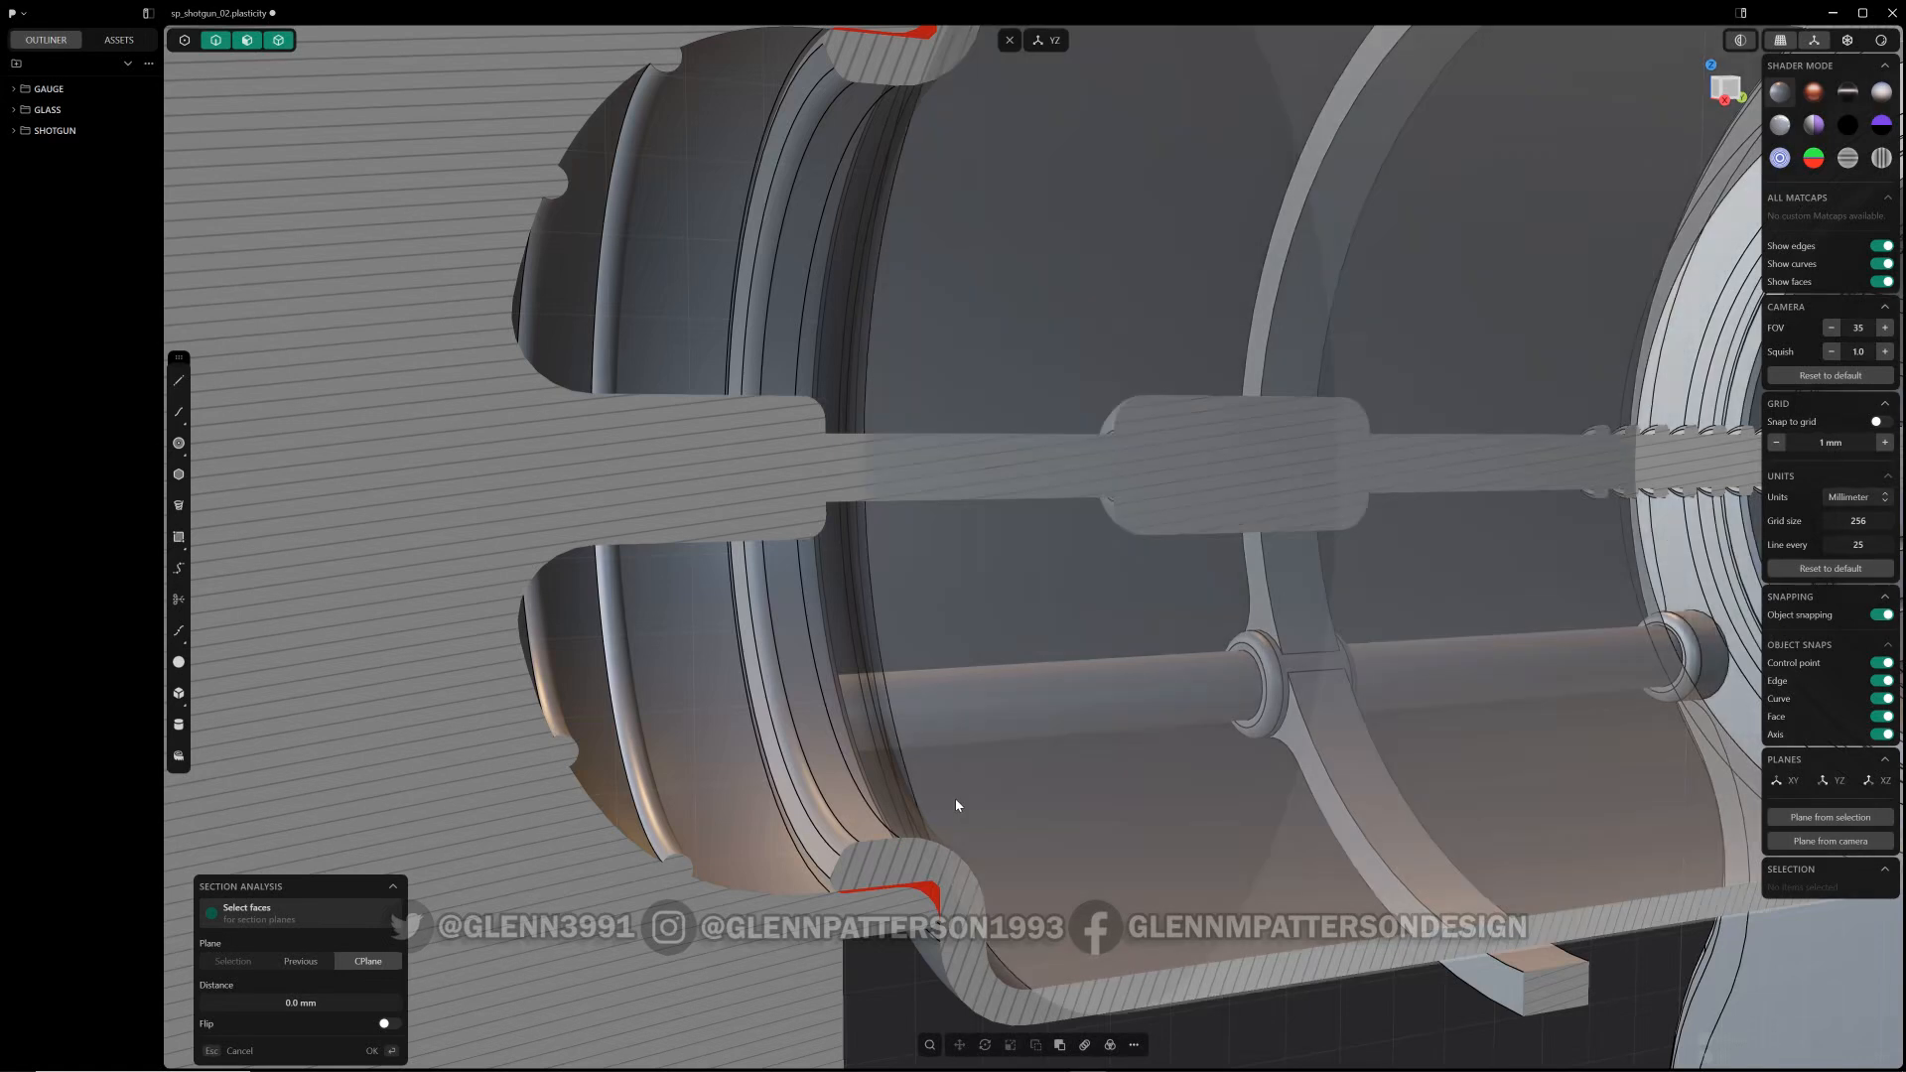
mouse_move(955, 814)
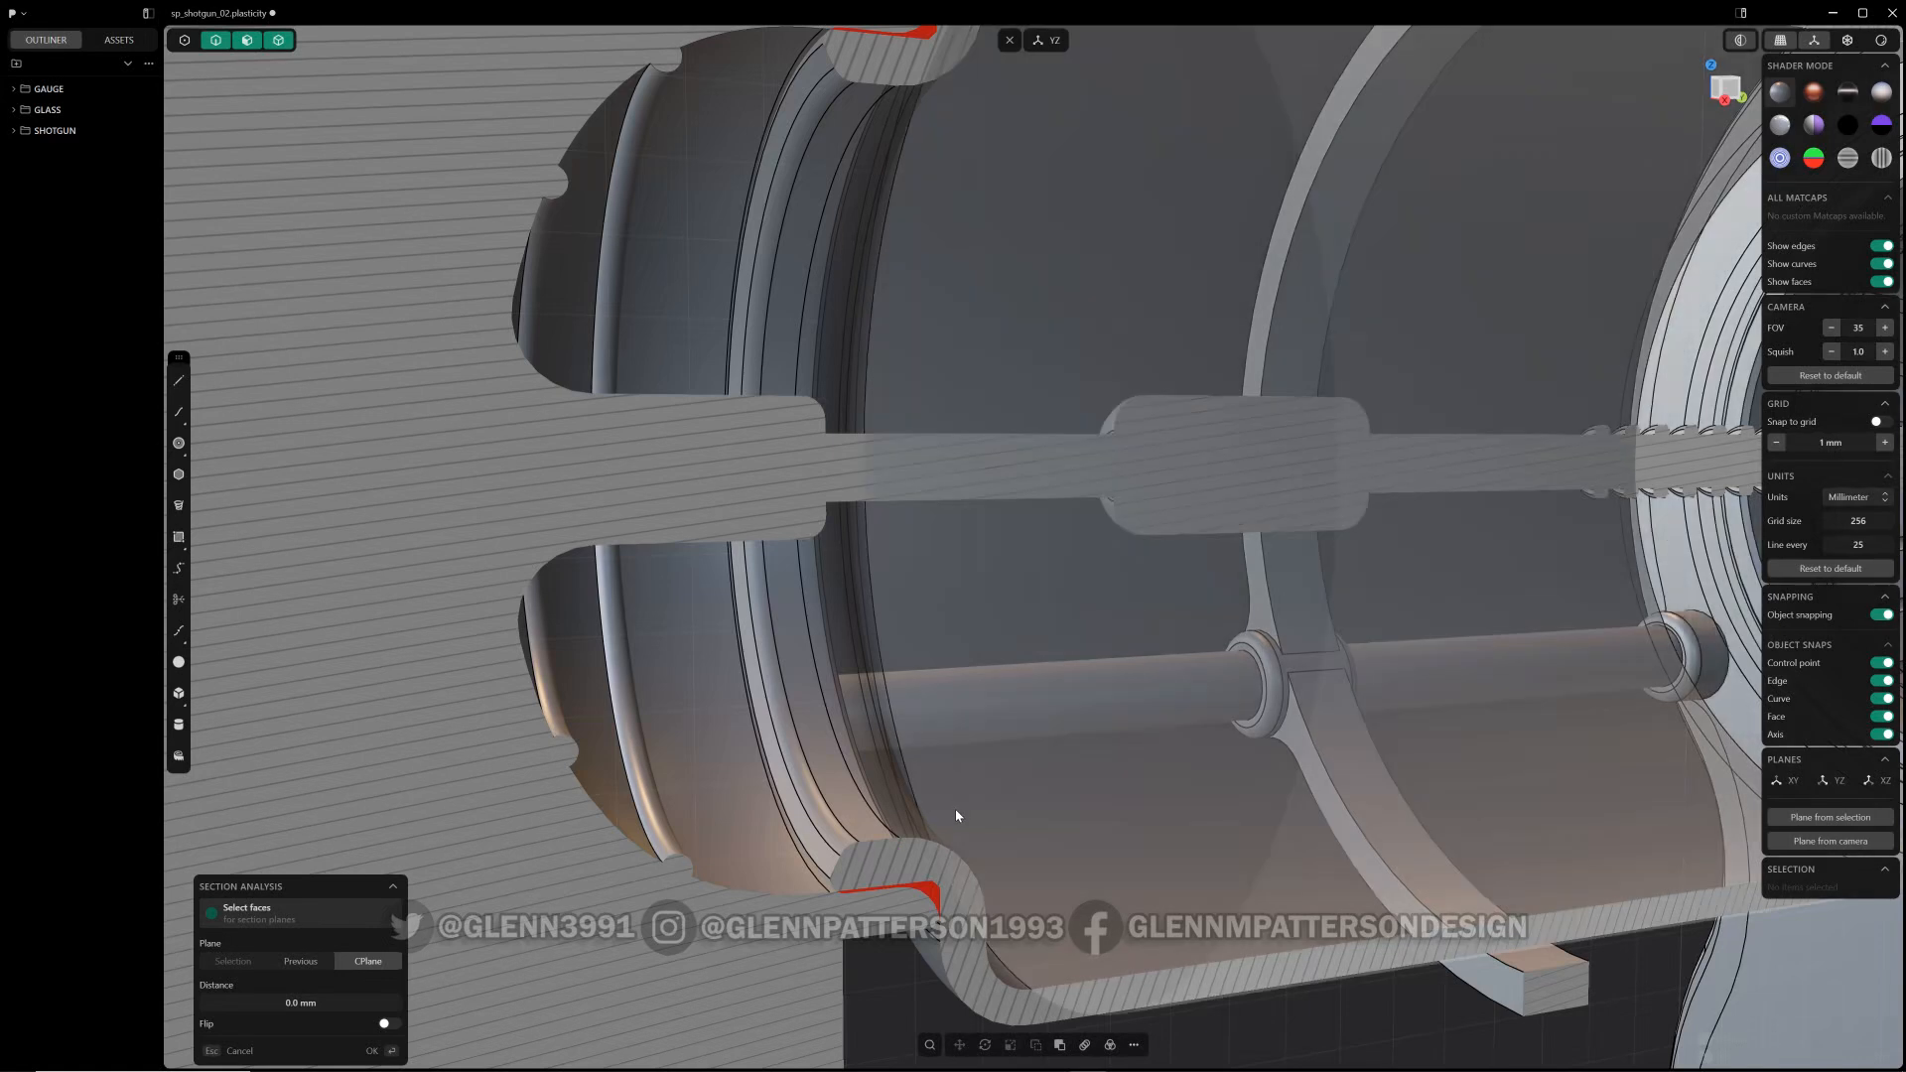
mouse_move(1008, 792)
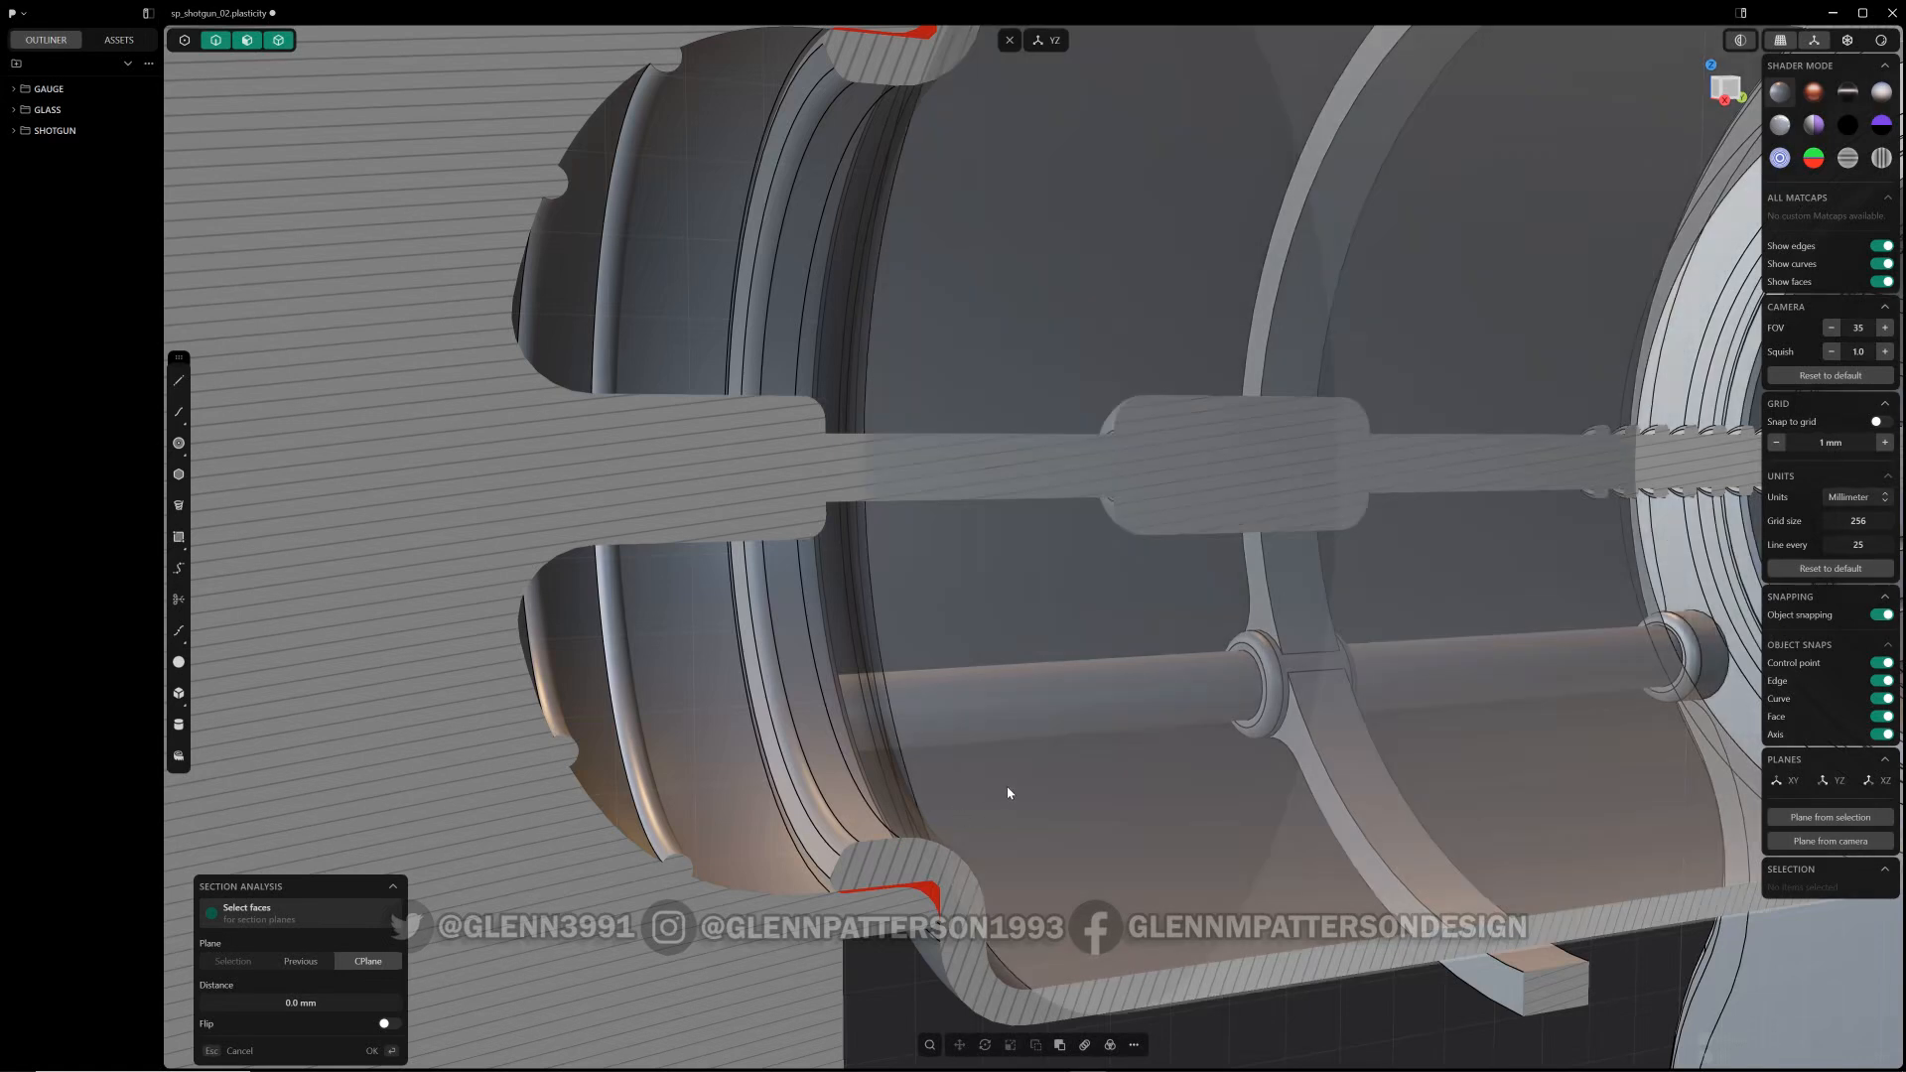
mouse_move(562, 824)
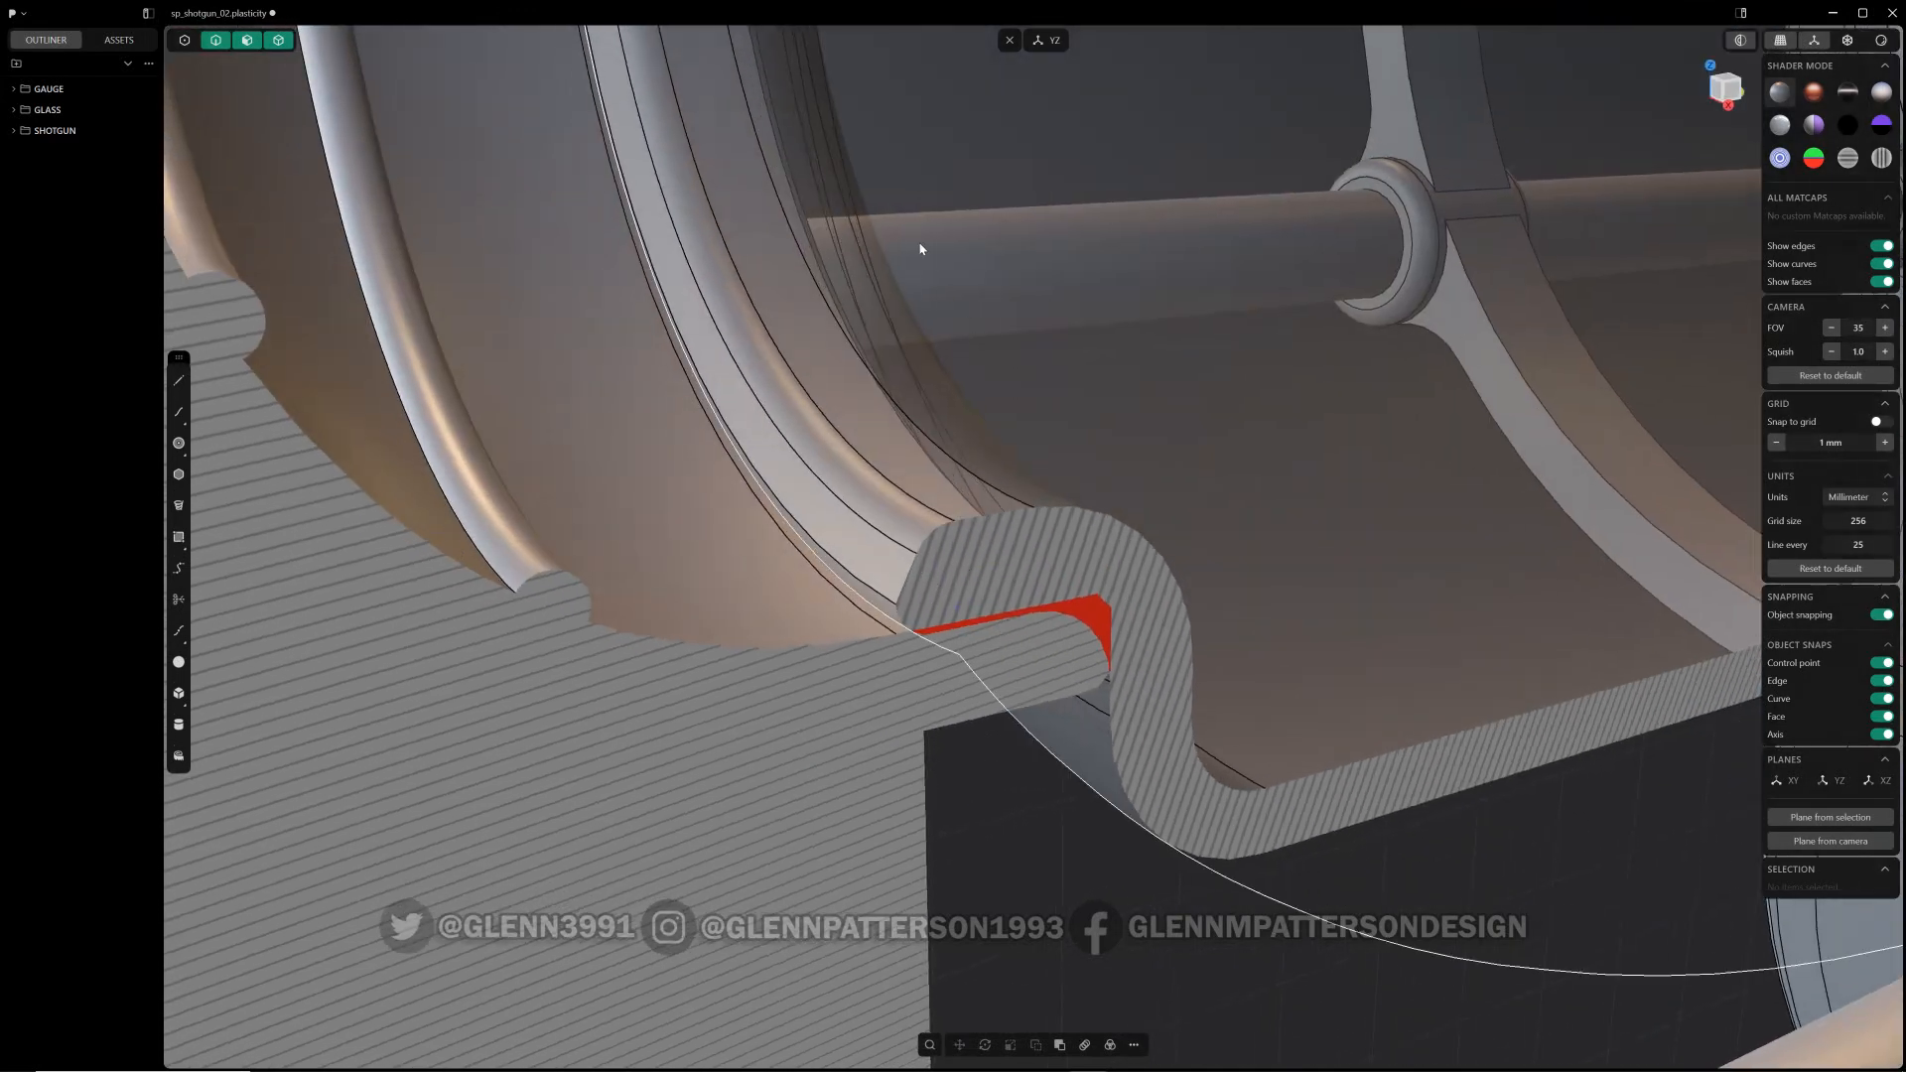
Select the GLASS solid and pick its rim face to begin an Offset Face at zero distance.
left_click(1157, 728)
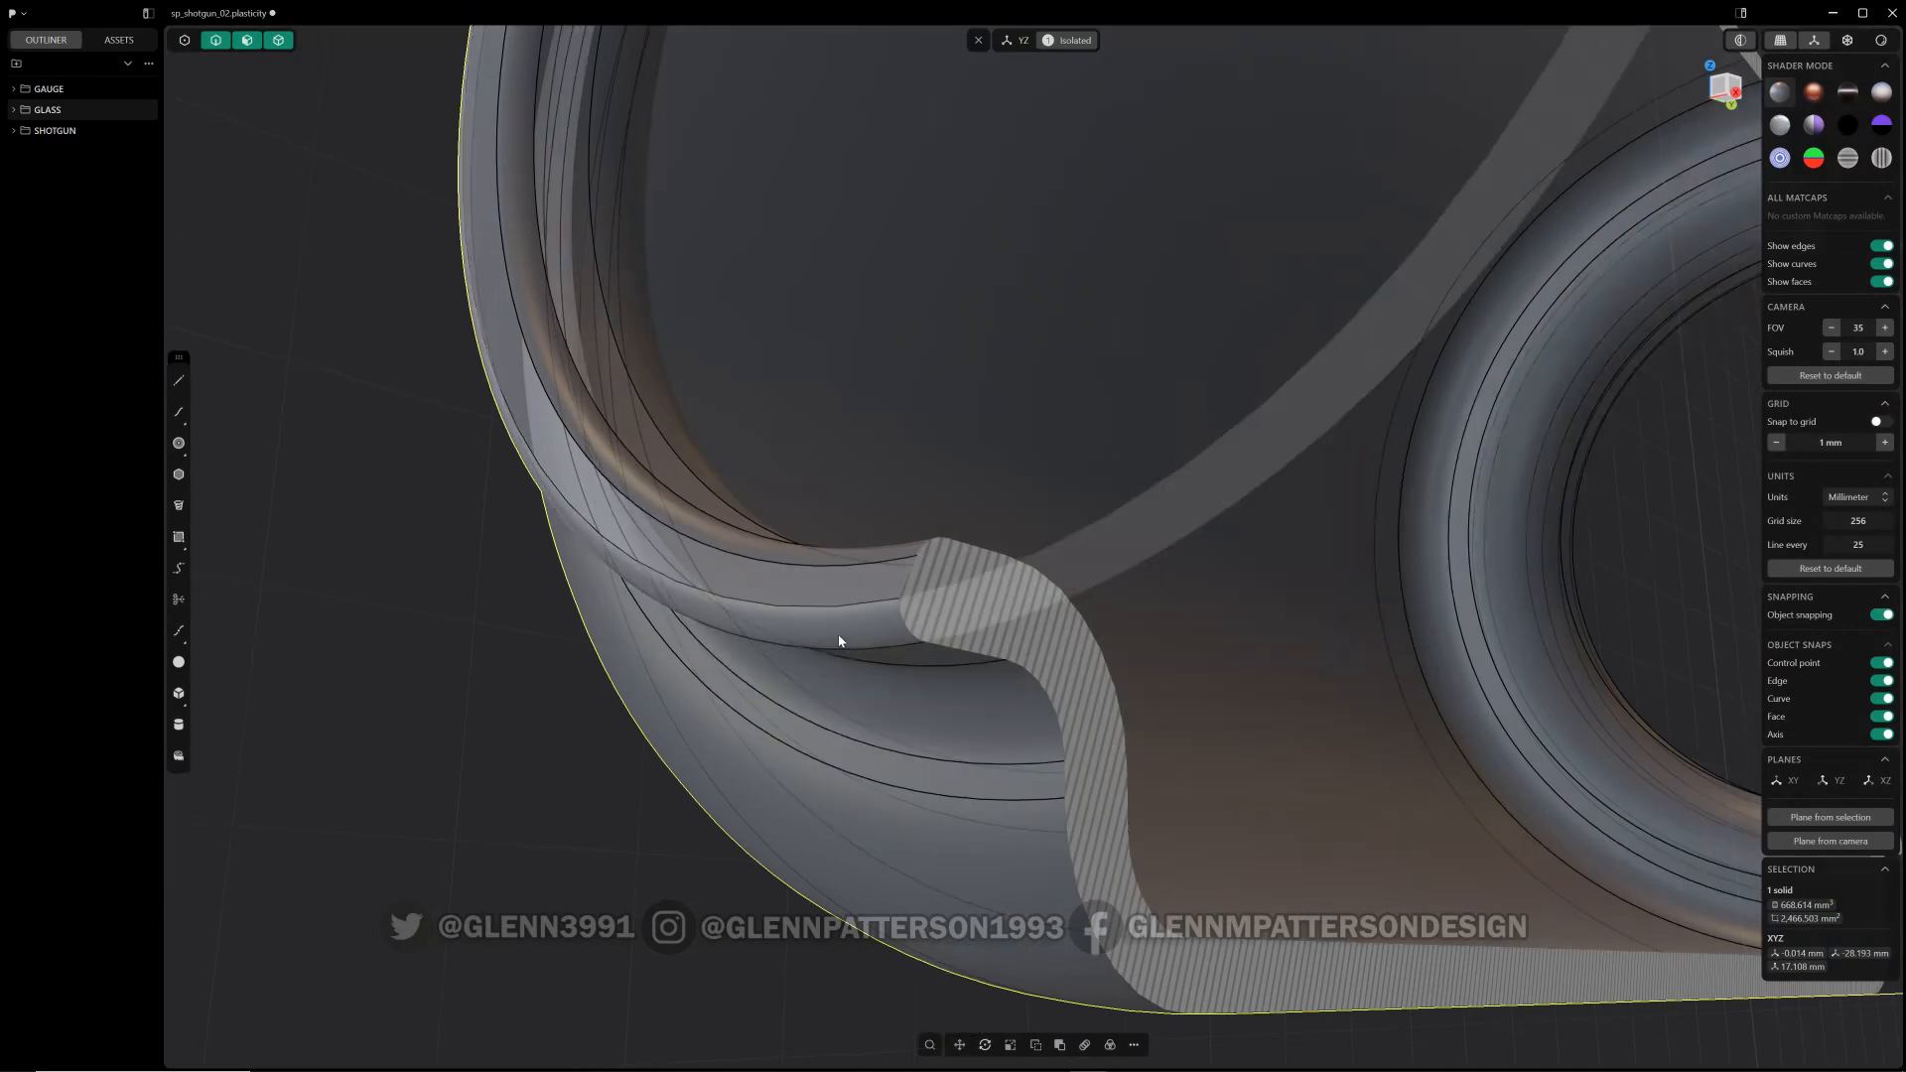
left_click(838, 641)
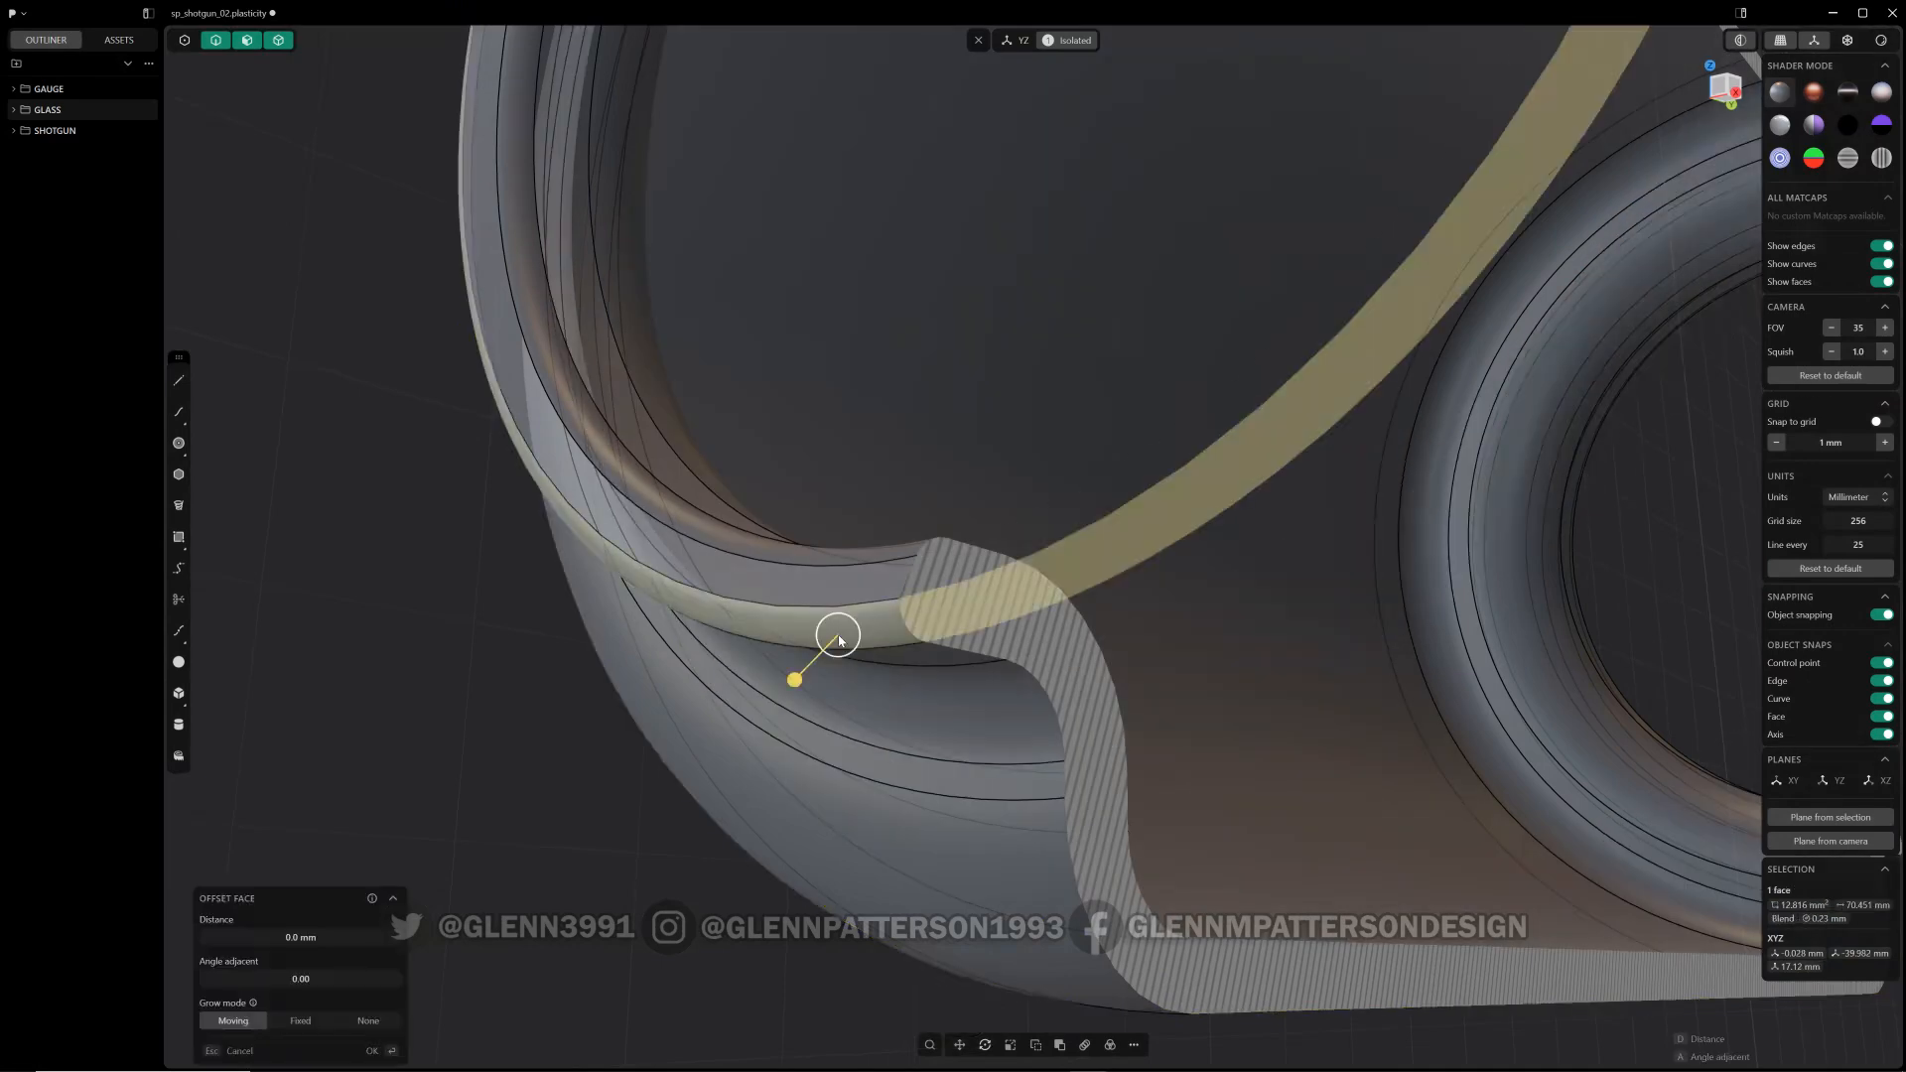